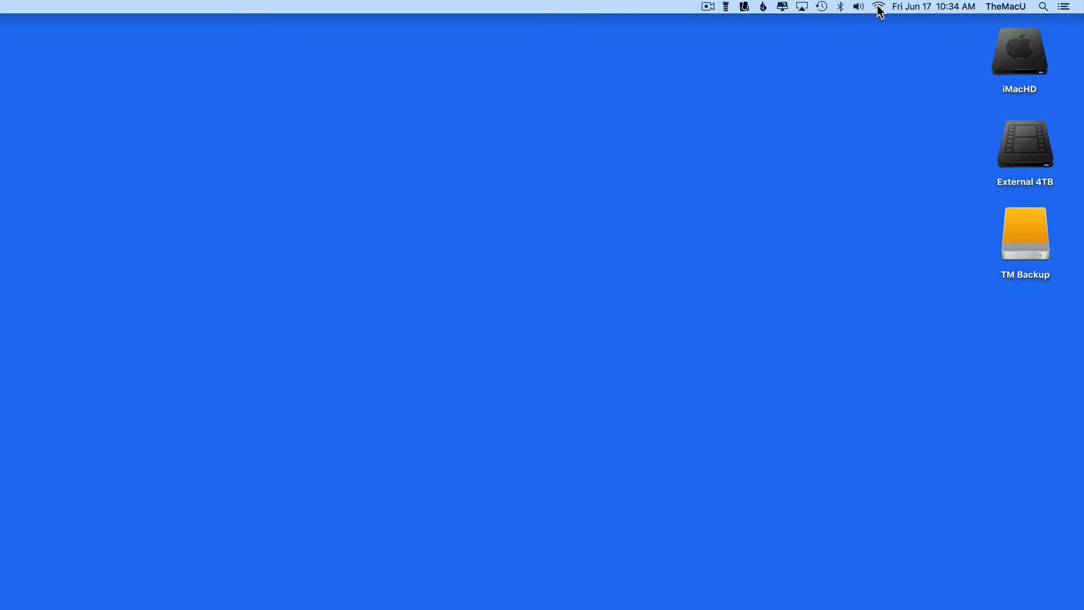
Step: Launch Wireless Diagnostics from the extended Wi-Fi menu bar menu
left_click(877, 6)
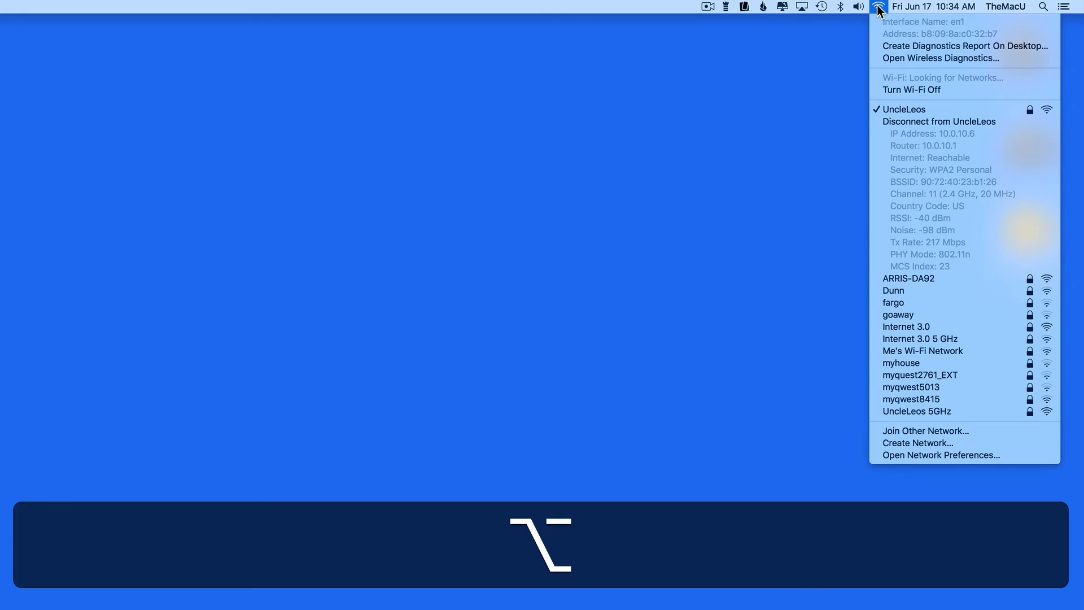
mouse_move(939, 58)
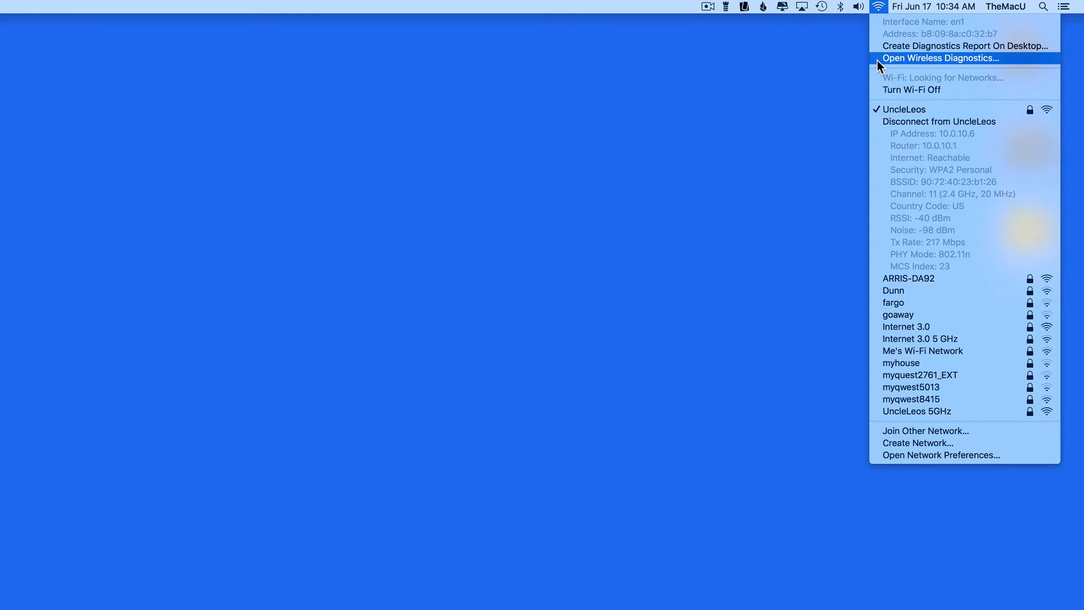
left_click(940, 59)
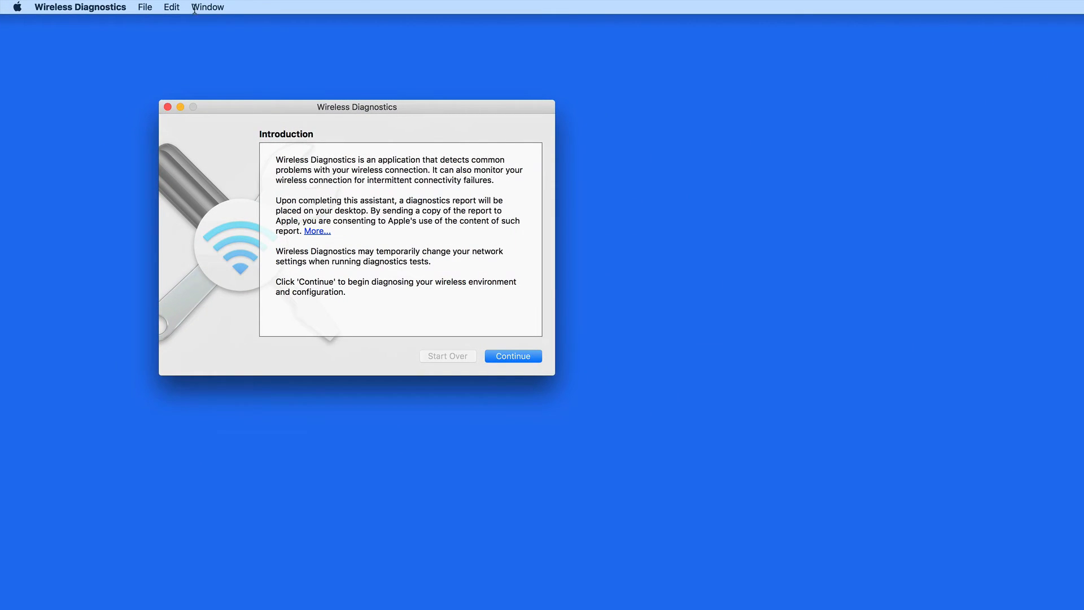
Step: Scan nearby networks to get best channels 6, 2 (2.4 GHz) and 36, 44 (5 GHz)
left_click(206, 7)
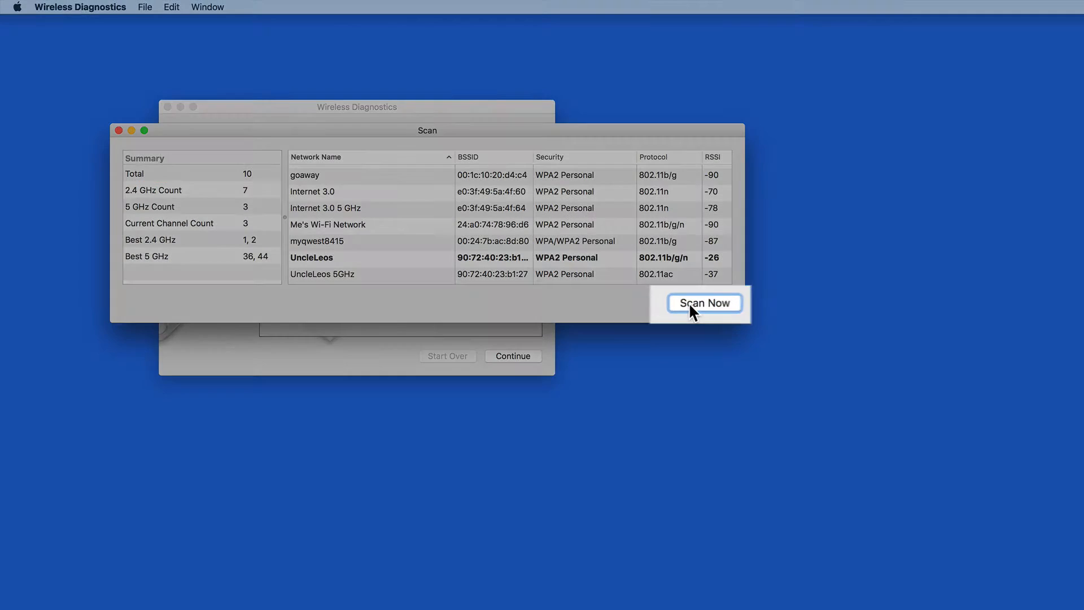
left_click(704, 302)
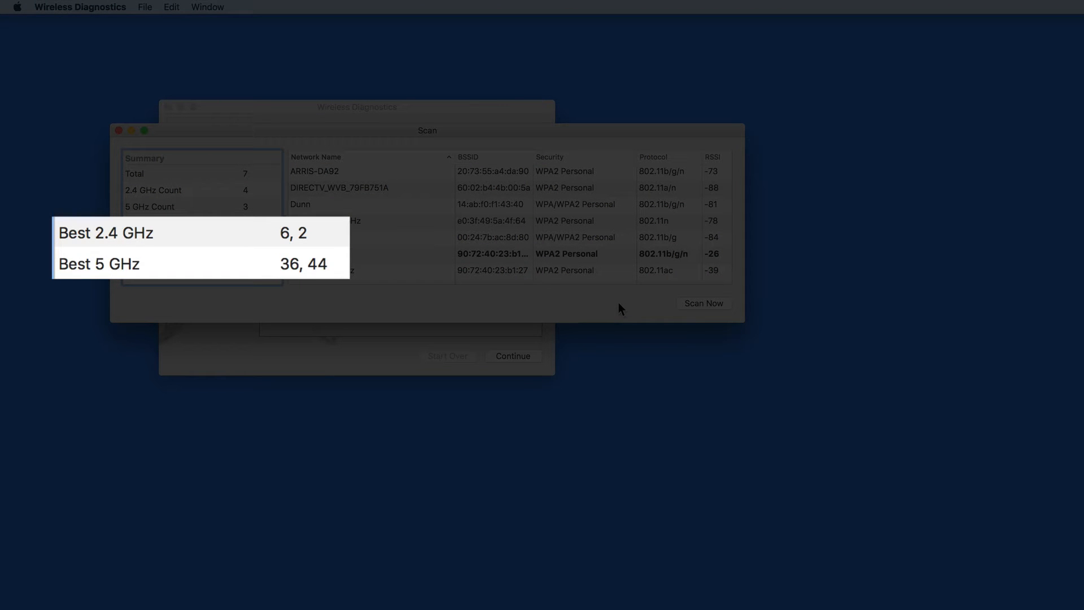
mouse_move(252, 250)
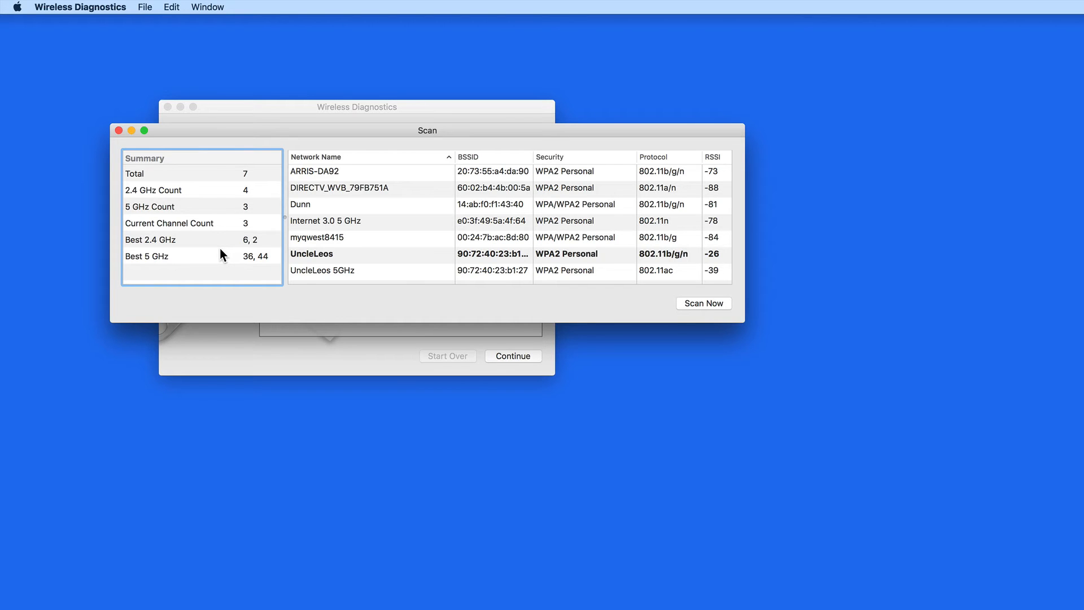
mouse_move(221, 261)
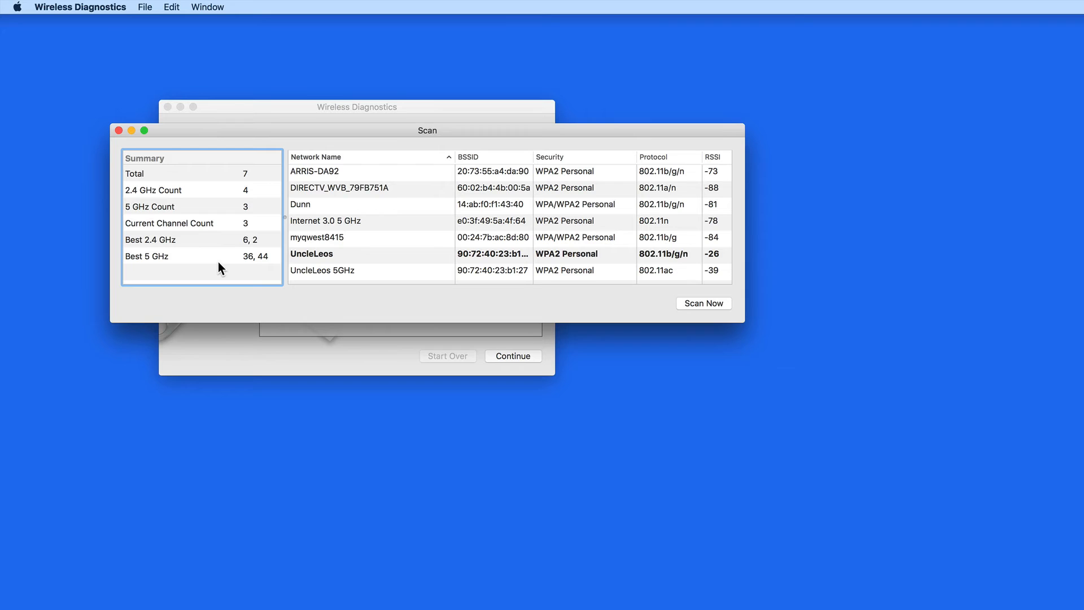
Step: Launch AirPort Utility through Spotlight search
key("cmd+space")
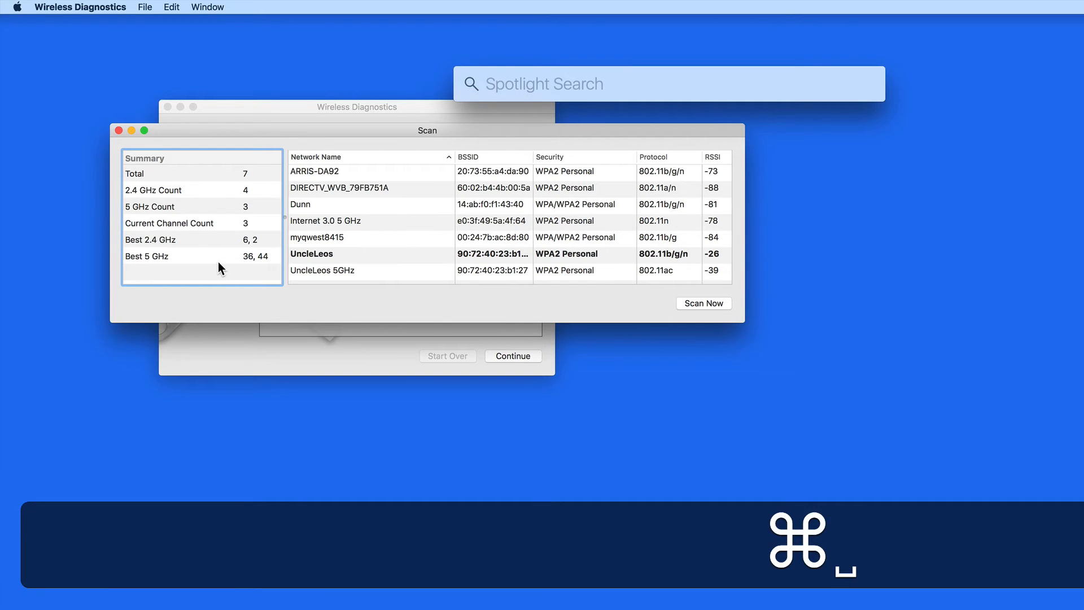
type("airport Utility")
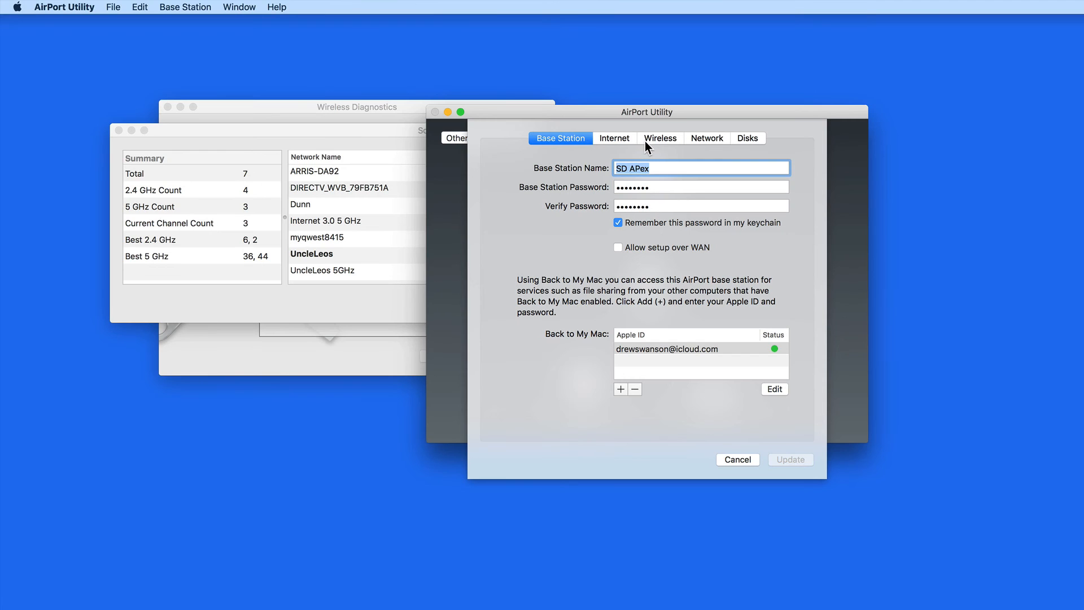
Step: In Wireless Options, set 2.4 GHz channel to 6 and 5 GHz to 44, and save
left_click(658, 137)
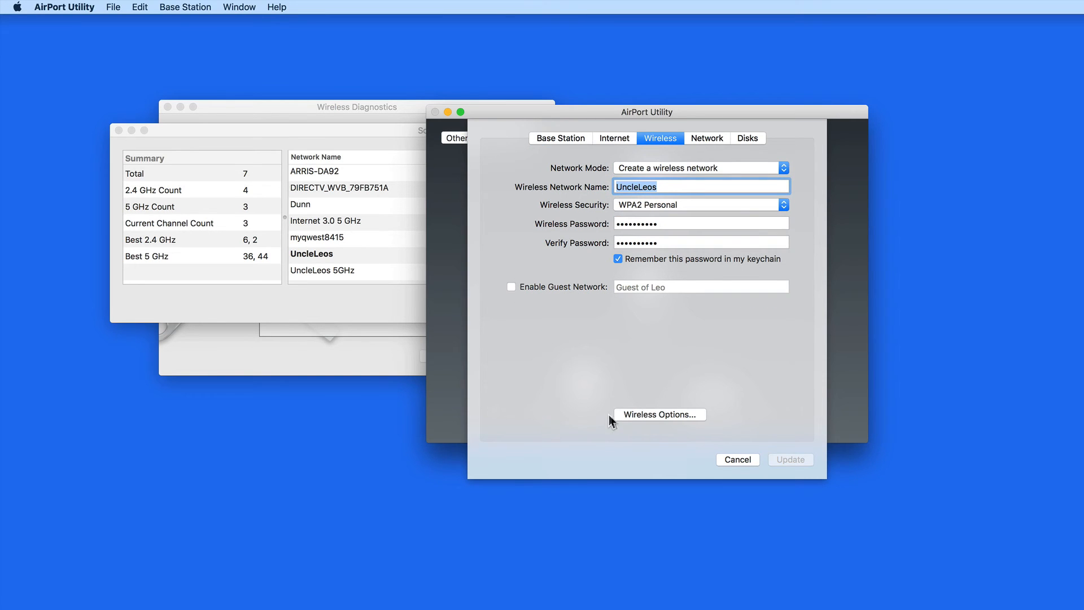
left_click(658, 414)
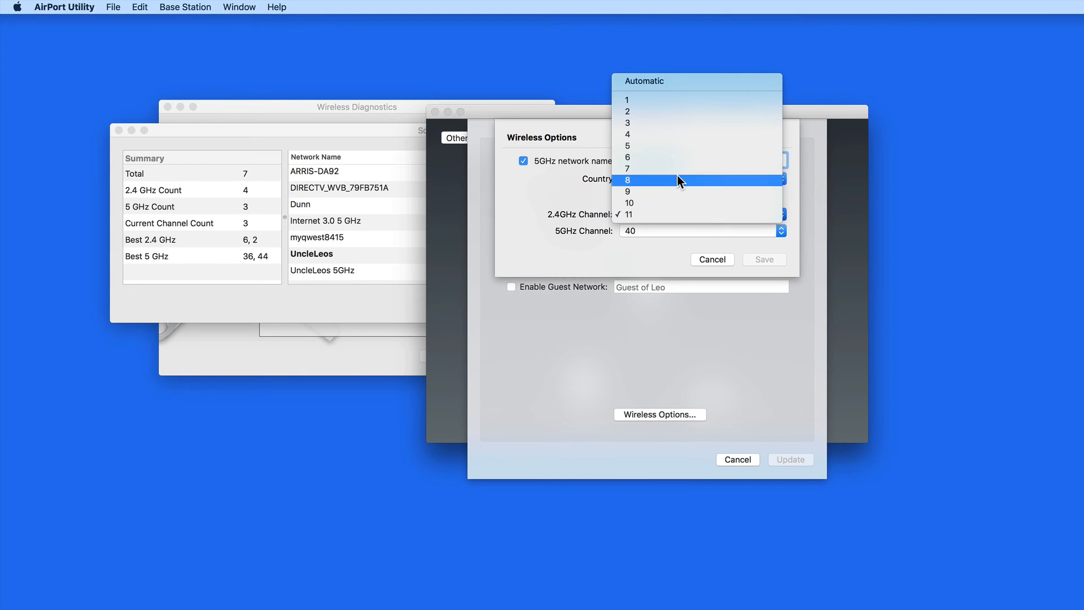
left_click(701, 230)
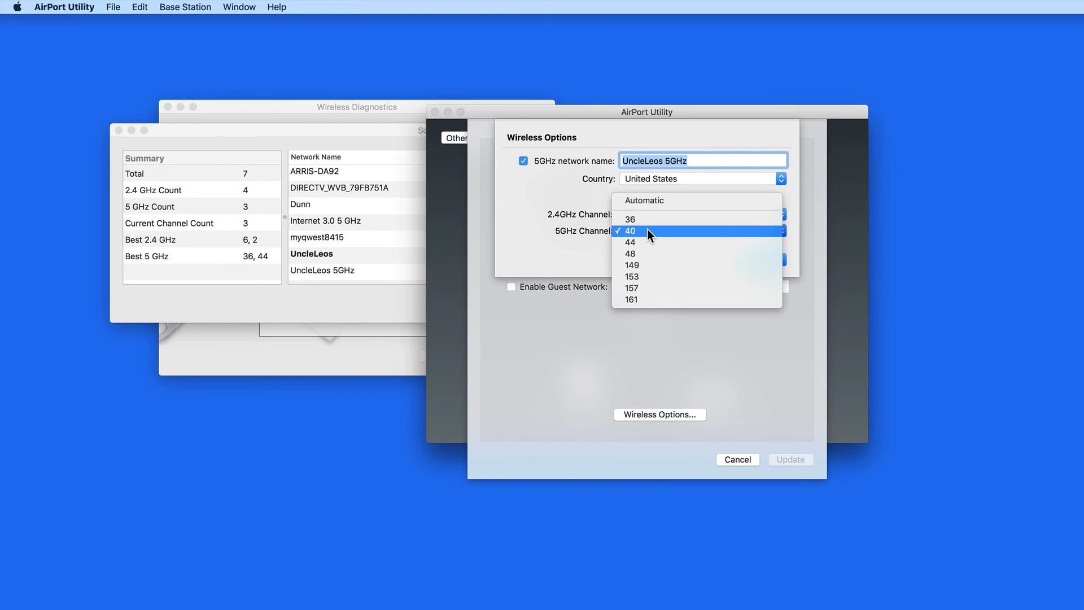
left_click(631, 242)
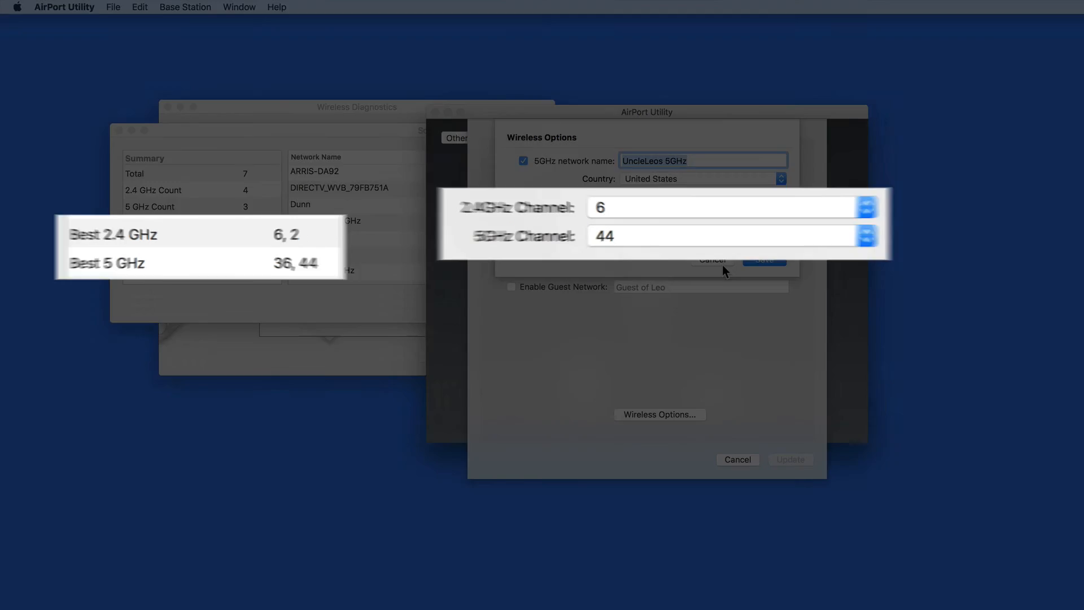
left_click(711, 260)
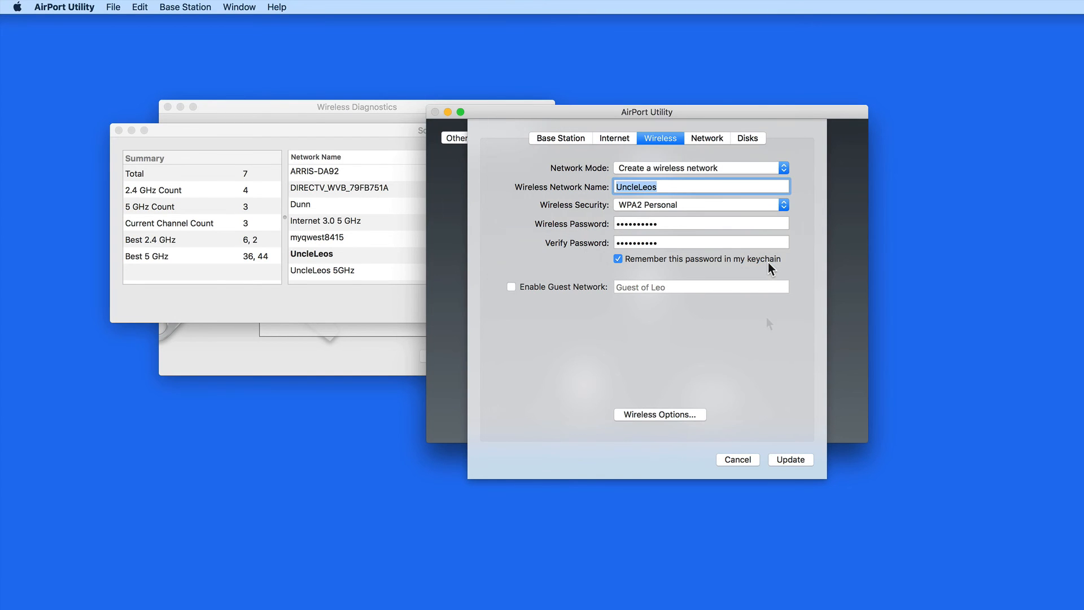